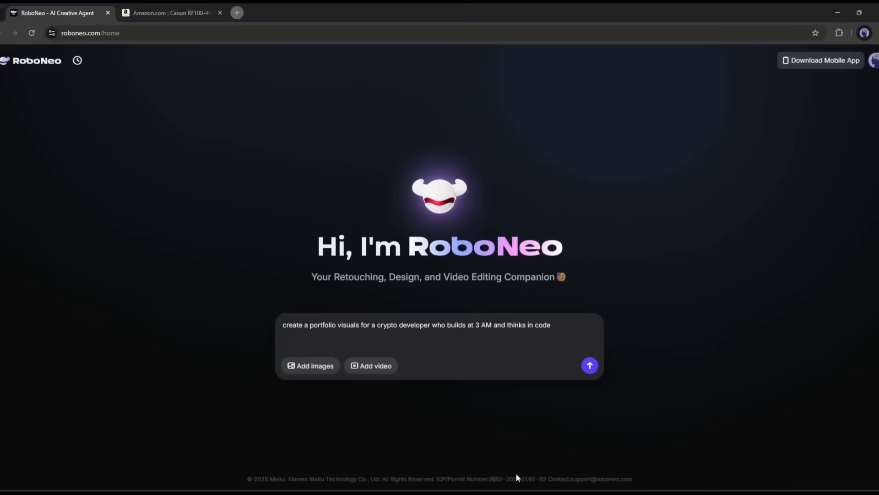
# - Submit the crypto-developer portfolio visuals request to the RoboNeo agent
pyautogui.click(590, 365)
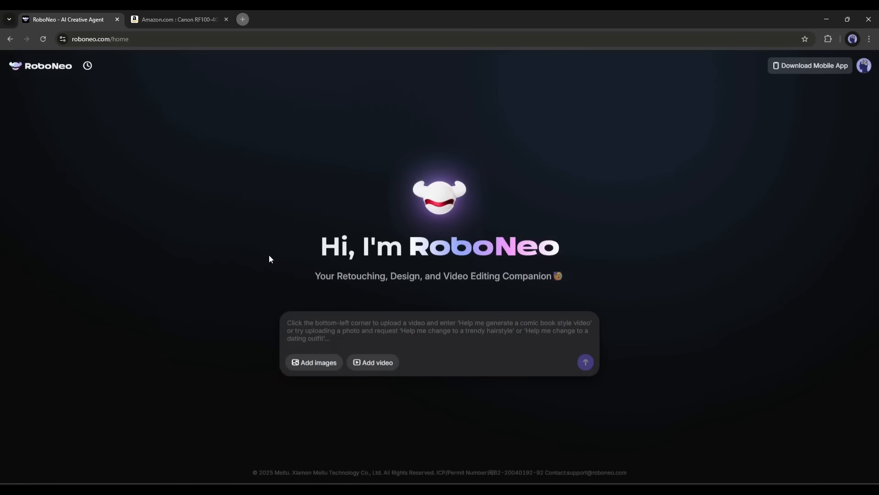
pyautogui.moveTo(264, 274)
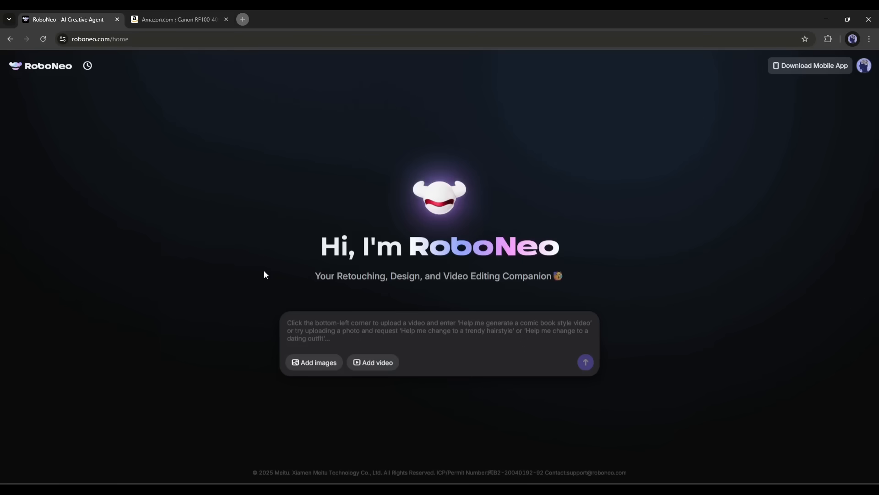